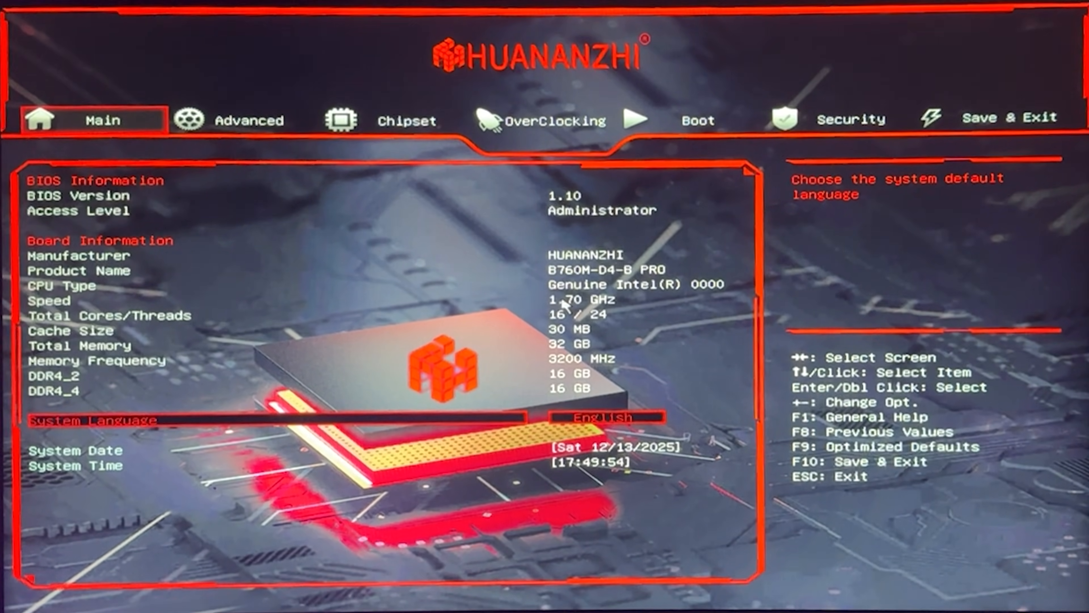
- Reach the CPU Advanced Power Management page under Advanced, showing C states Disabled and Turbo Mode Enabled
click(550, 120)
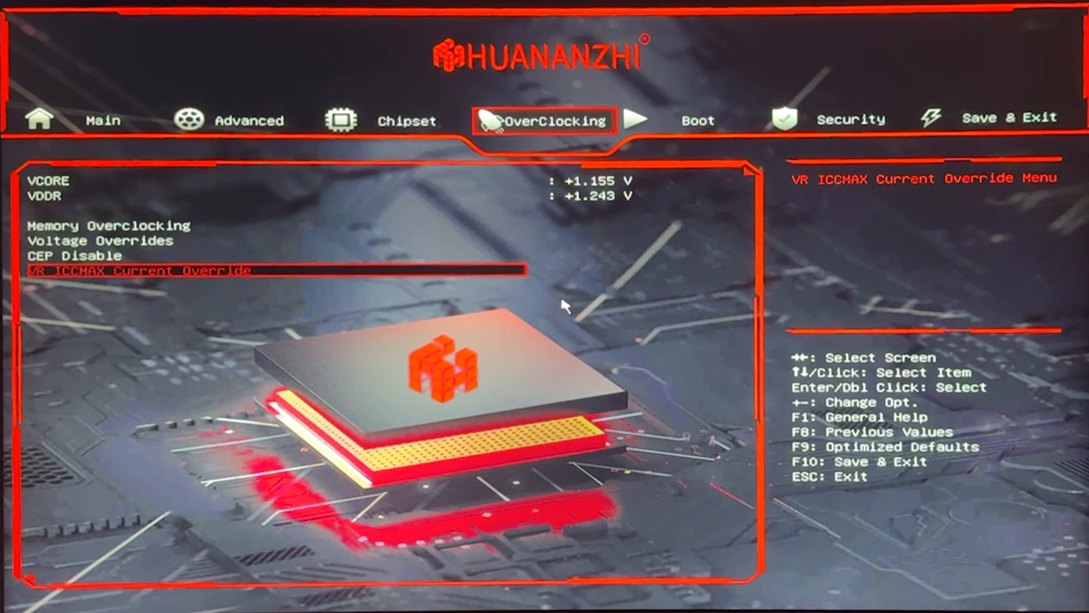
click(250, 120)
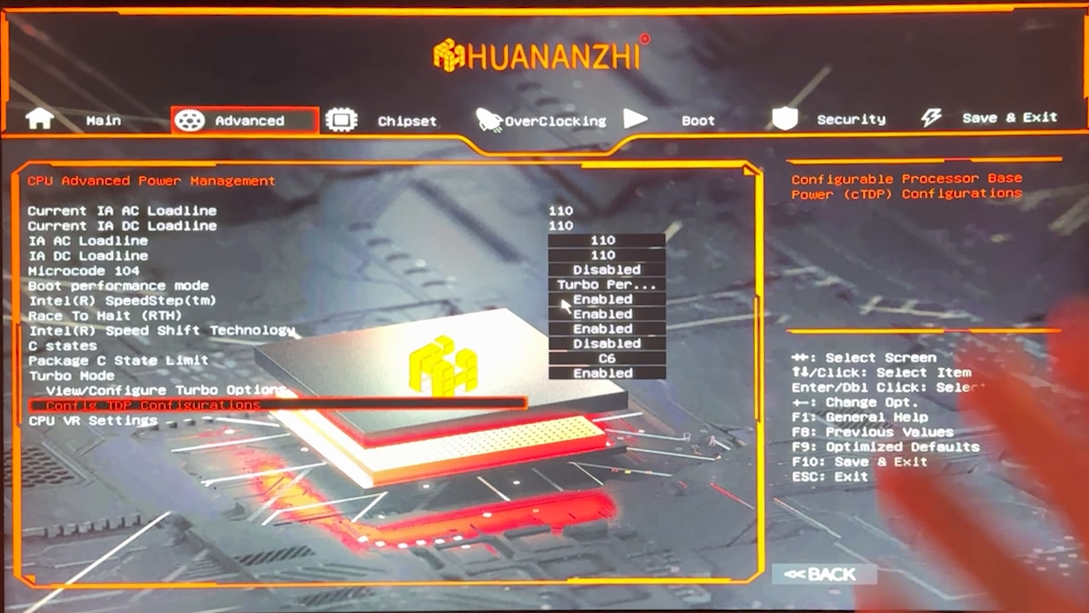
- In Config TDP Configurations, set the custom nominal Power Limit 1 to 250000
click(145, 405)
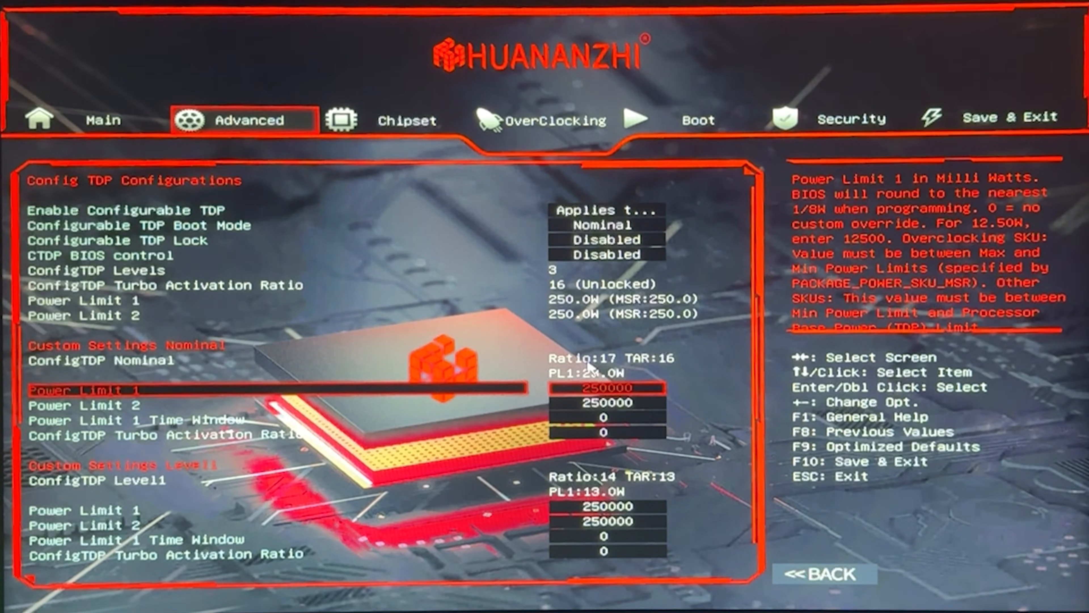
text(9)
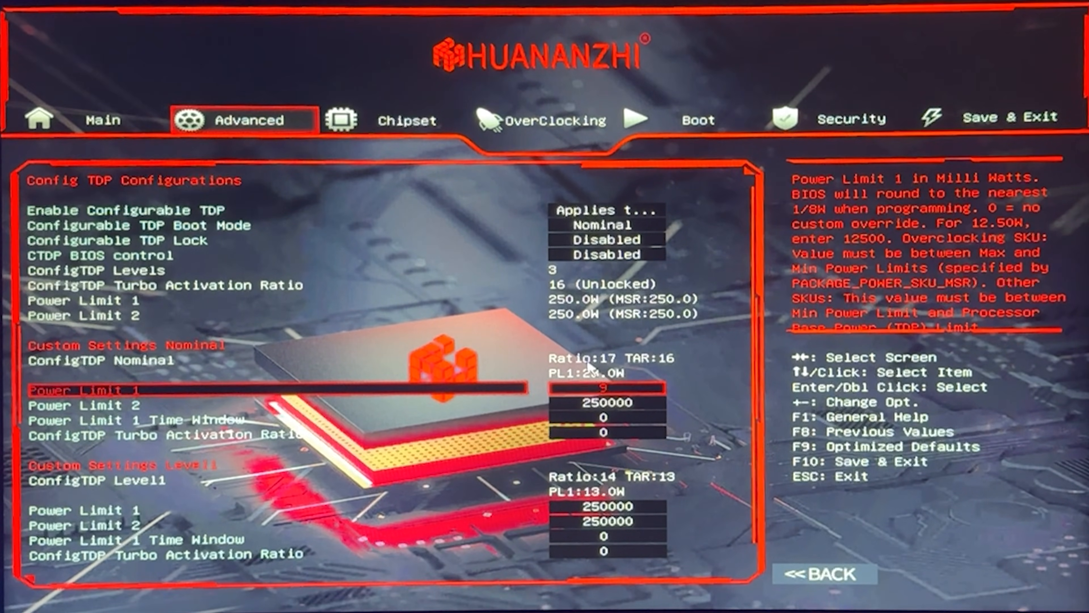
text(9999999999)
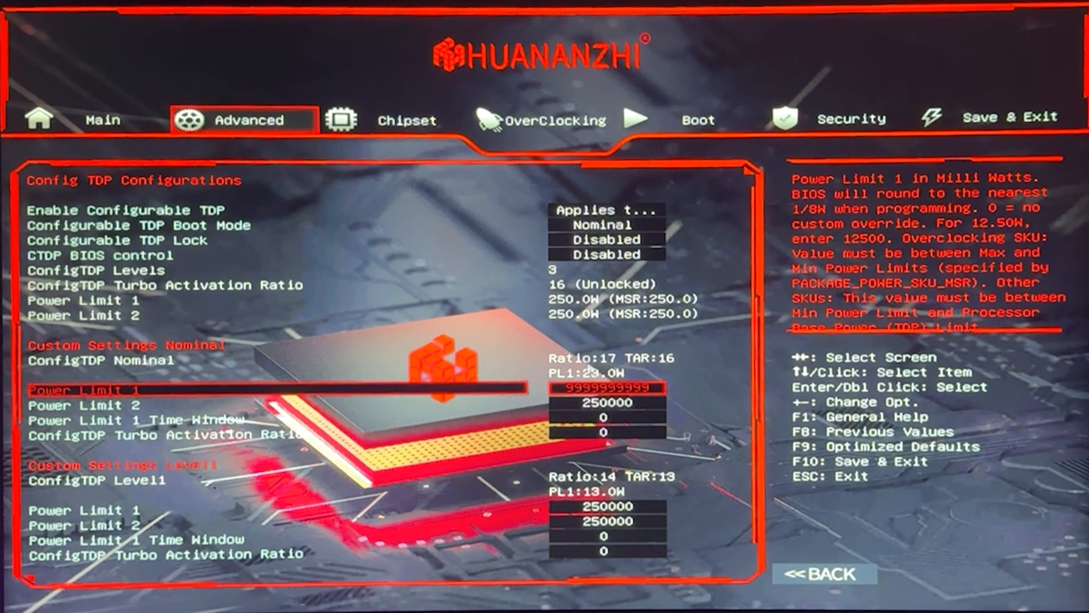
text(250000)
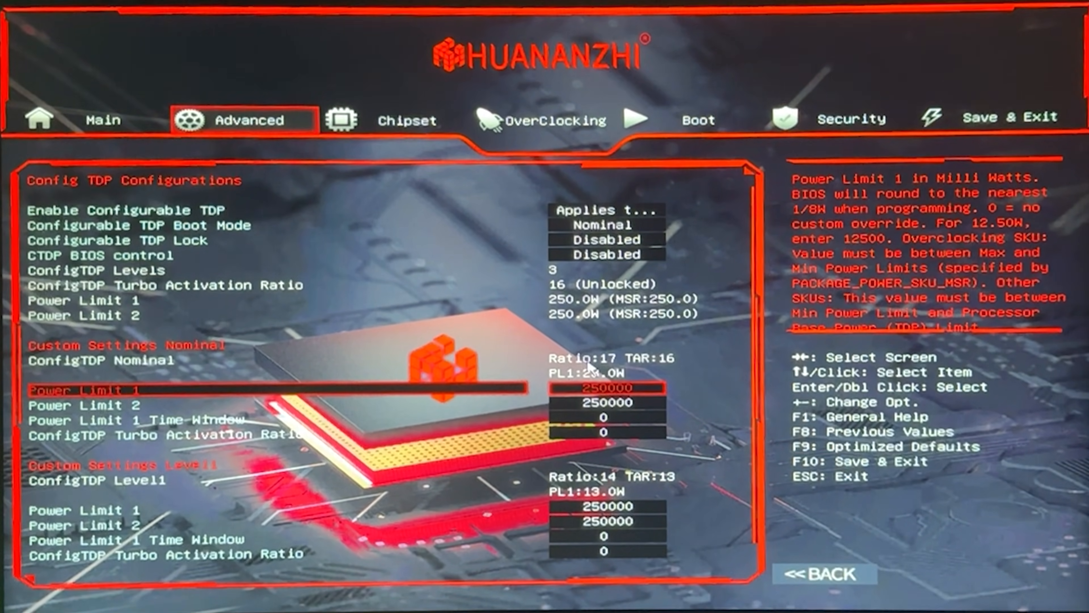
scroll(down, 3)
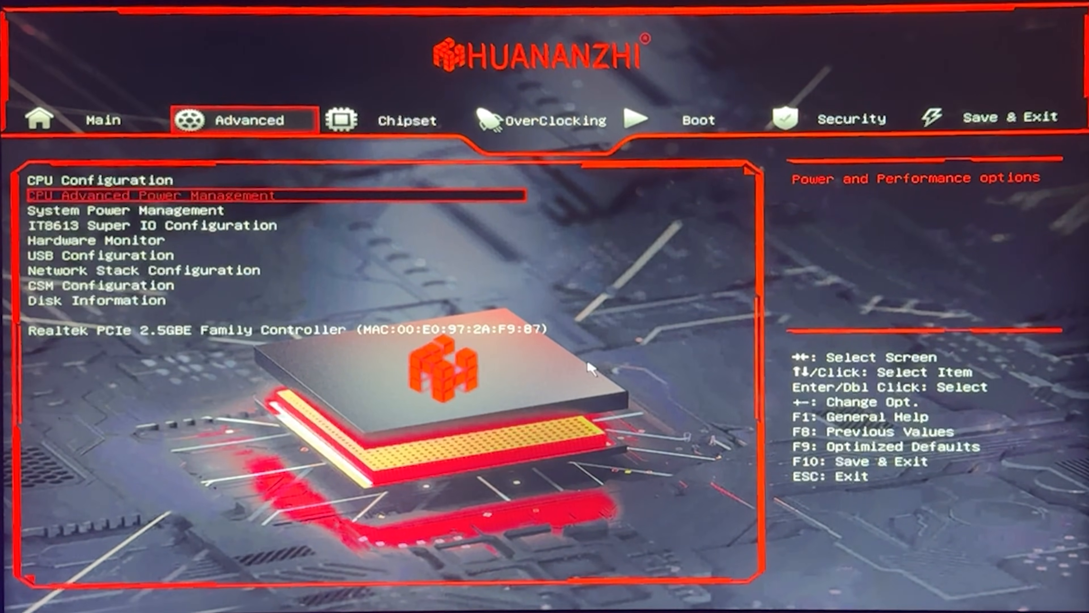
- View the Memory XMP profile choices under Memory Overclocking and return to the Overclocking menu
click(556, 119)
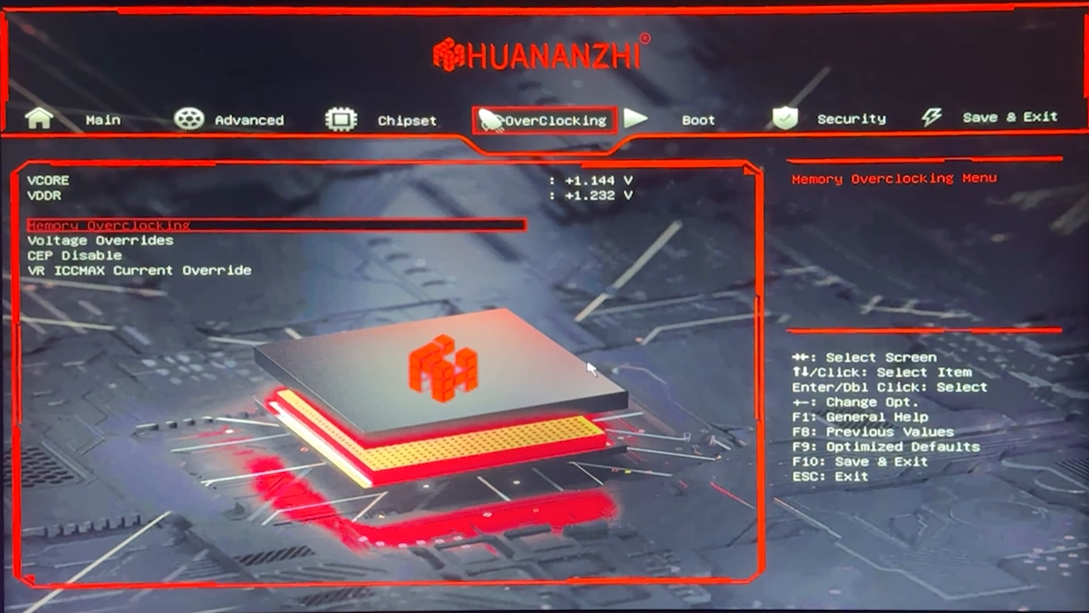
click(105, 226)
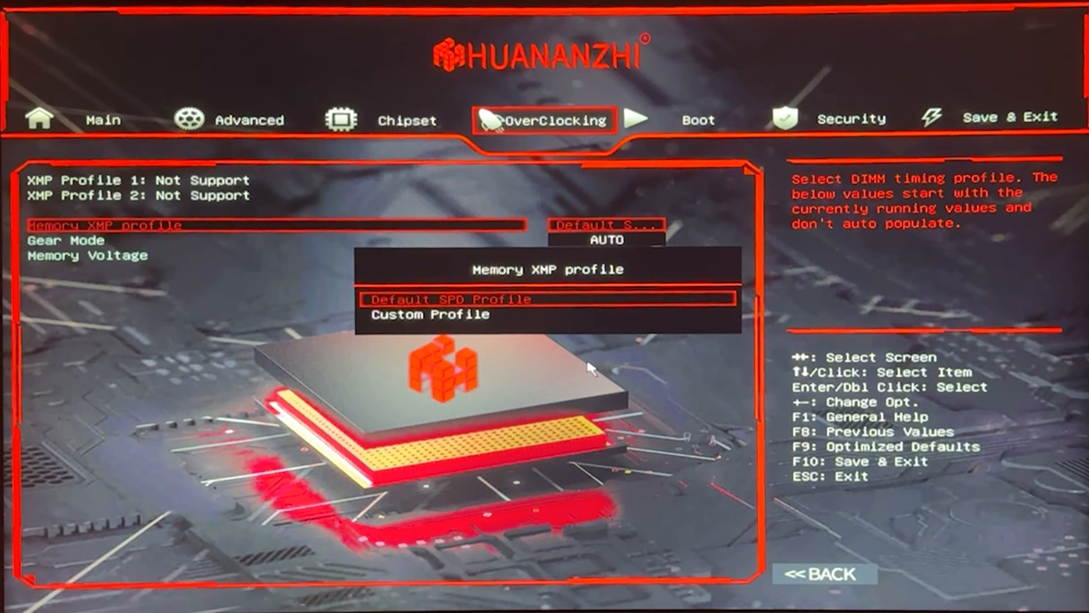
click(430, 313)
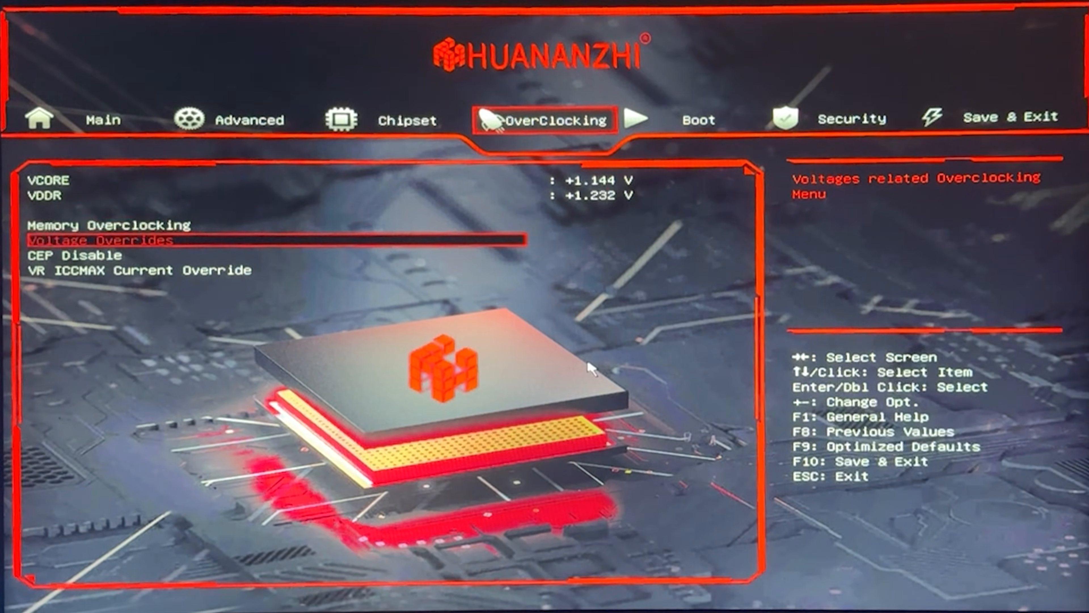
- In Voltage Overrides, set Core Voltage Offset to 50 with a negative prefix
click(98, 240)
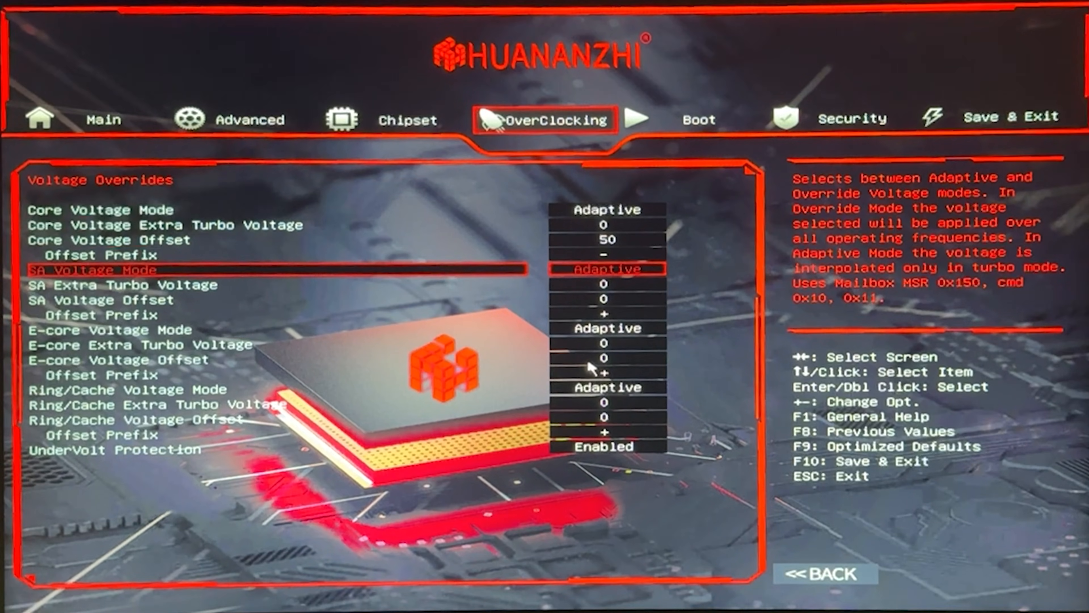
- Set SA, E-core and Ring/Cache offsets to -50, disable UnderVolt Protection, and return to Overclocking
key(Down)
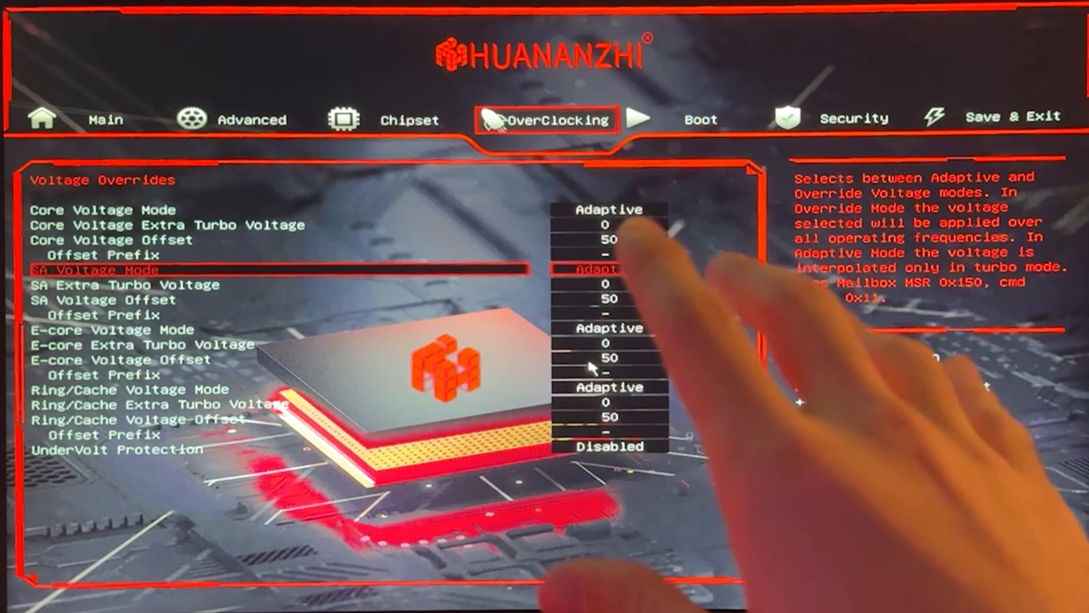
click(610, 269)
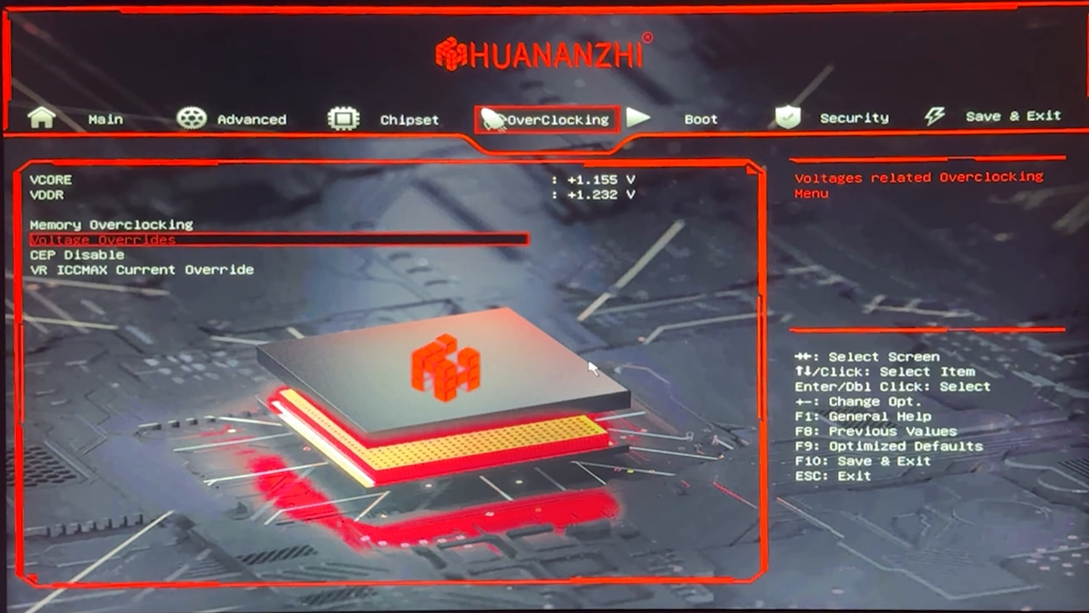
- Browse the Chipset tab, then reach the P-core/E-core turbo ratio limit list under CPU Configuration
click(409, 119)
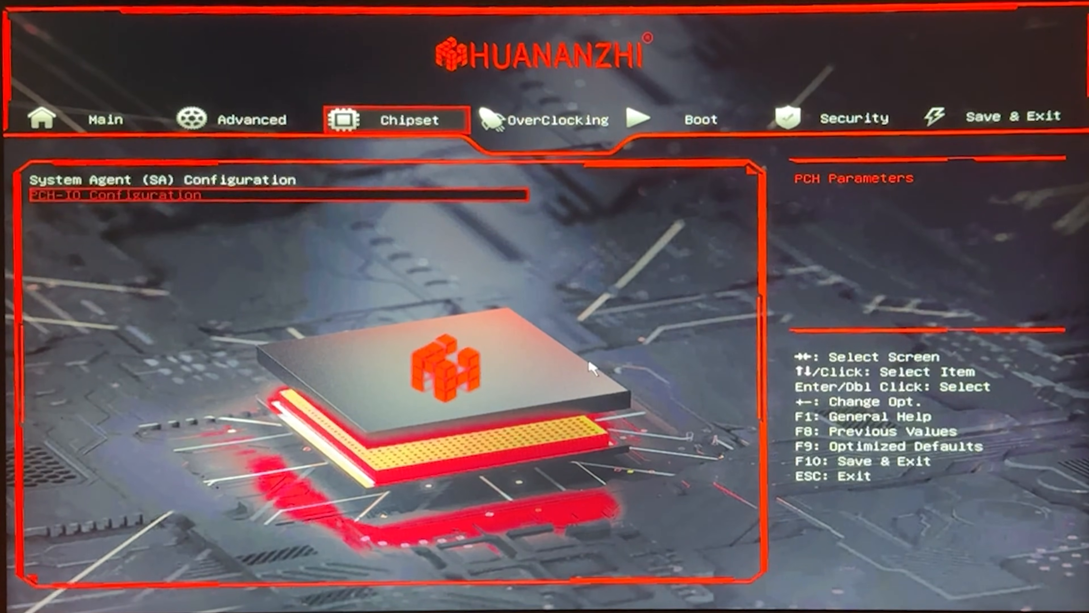
click(252, 118)
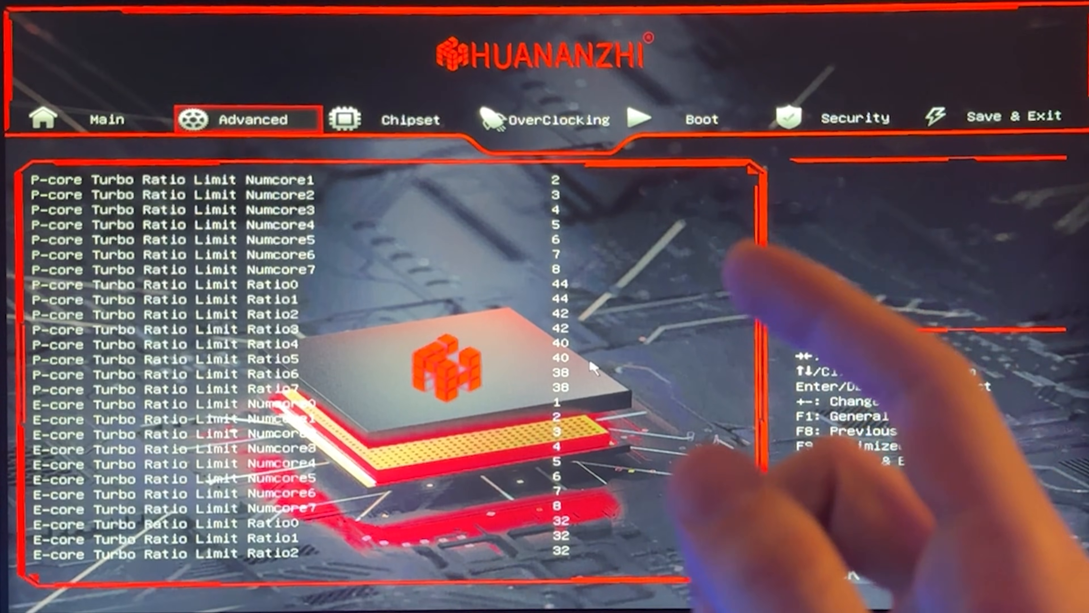
mouse_move(750, 381)
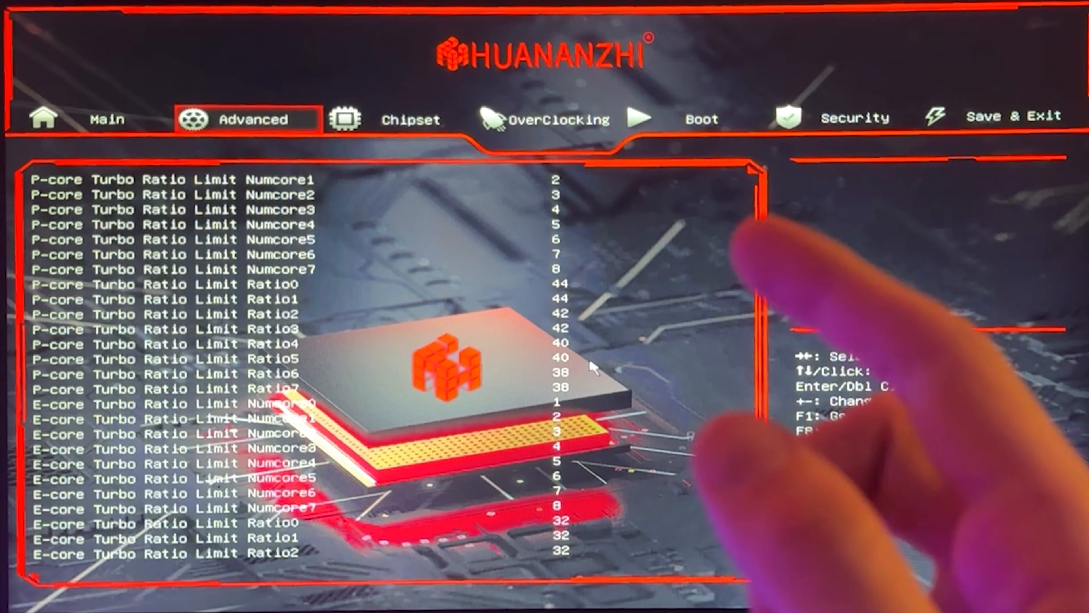